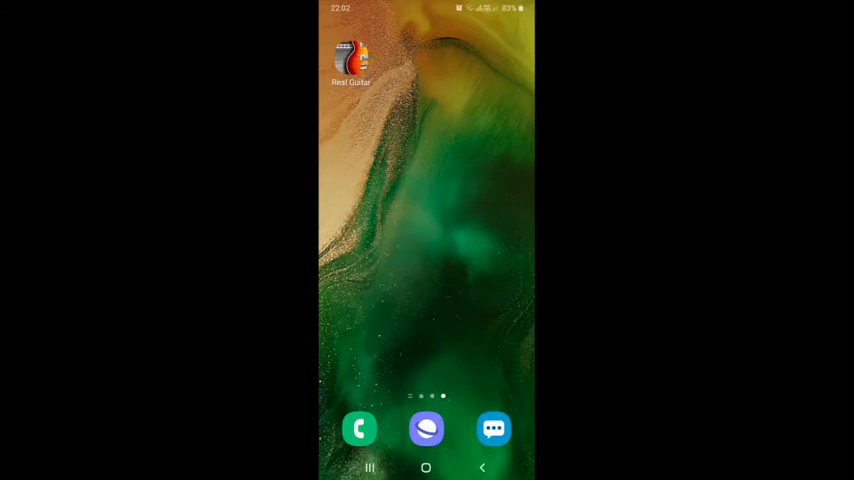
# Launch Real Guitar from the home screen so its fretboard shows in landscape
pyautogui.click(350, 56)
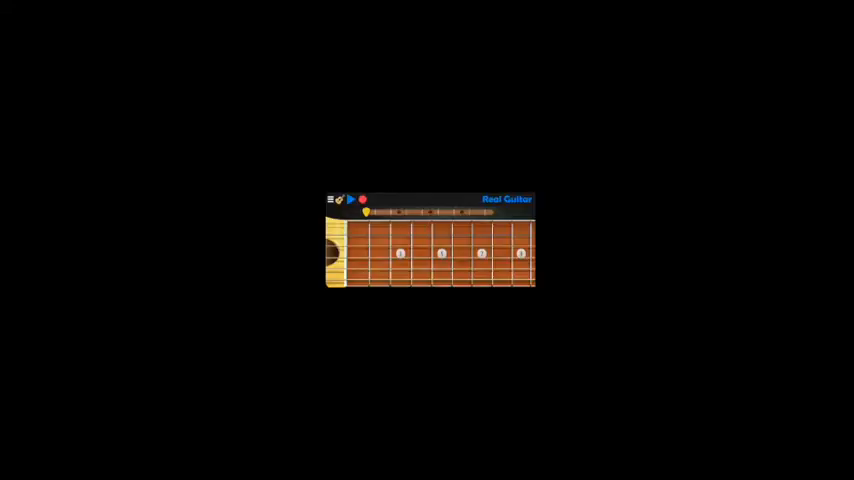